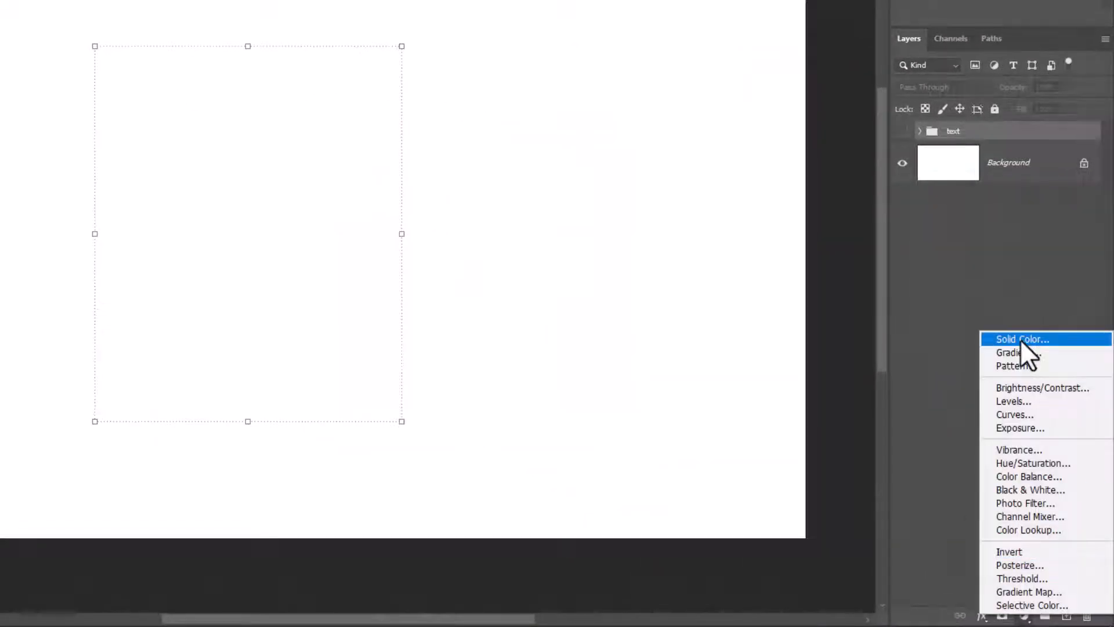
- Add a dithered radial Gradient Fill layer with light grey stops at 154% scale
click(1011, 352)
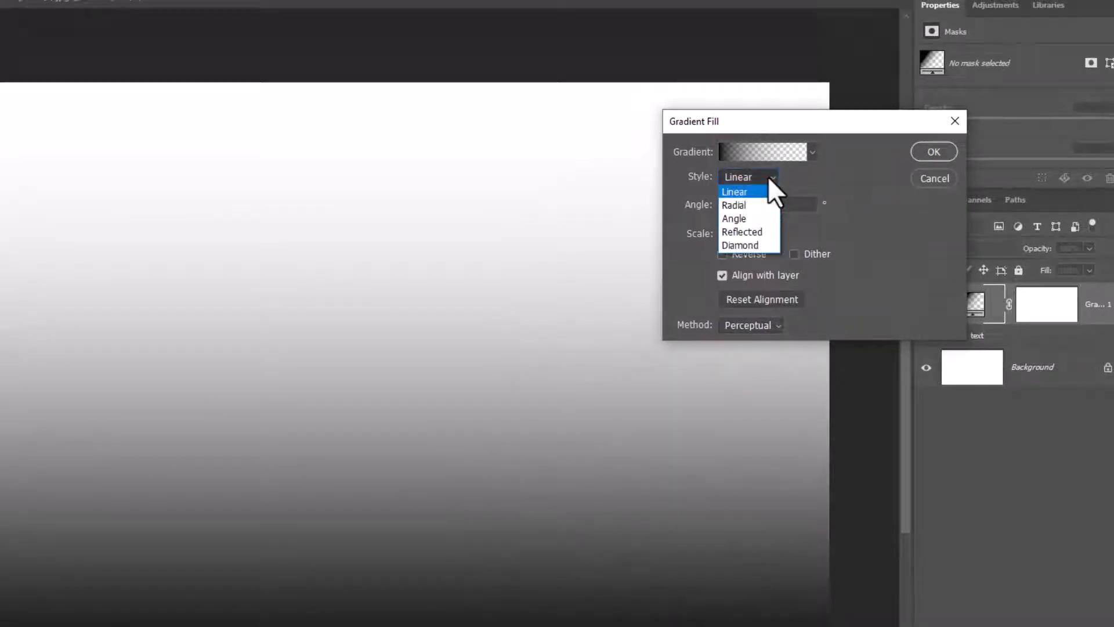
click(734, 205)
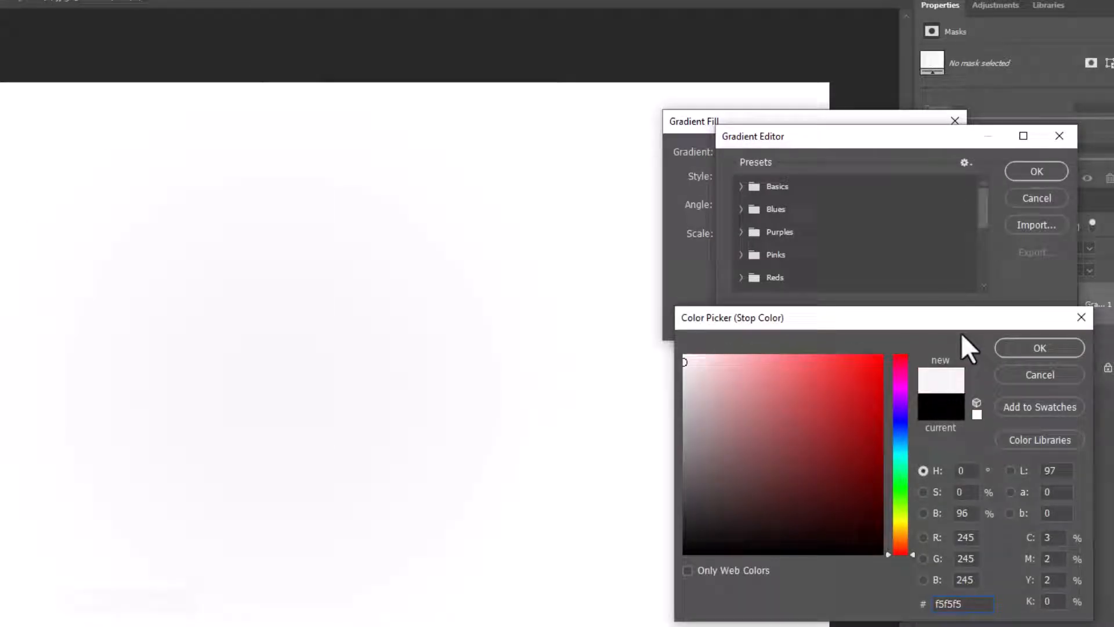
click(1039, 348)
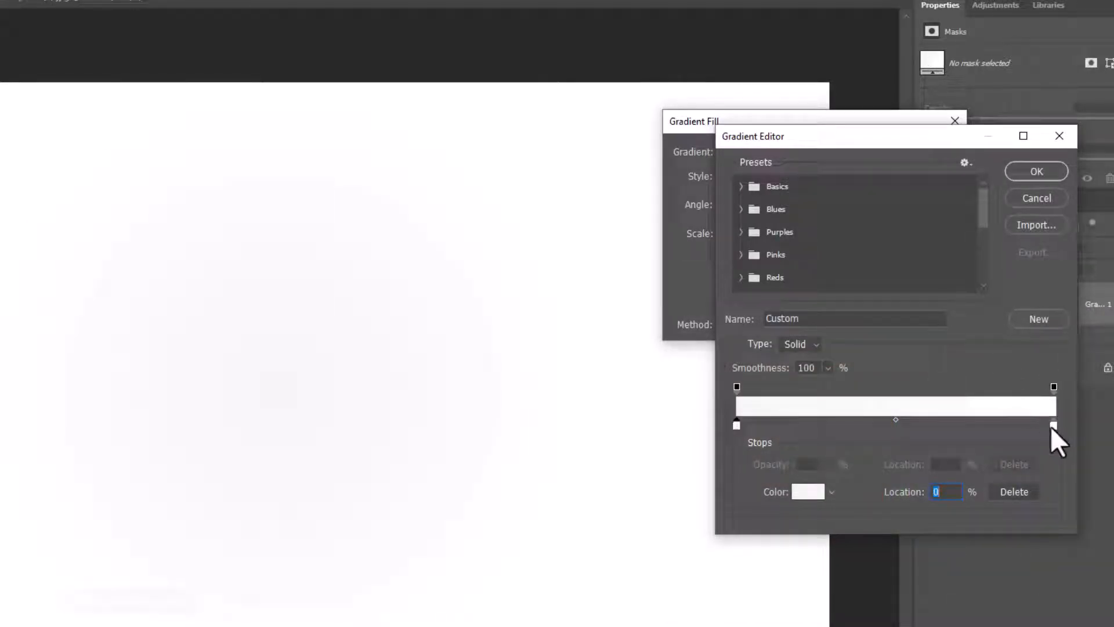
click(807, 491)
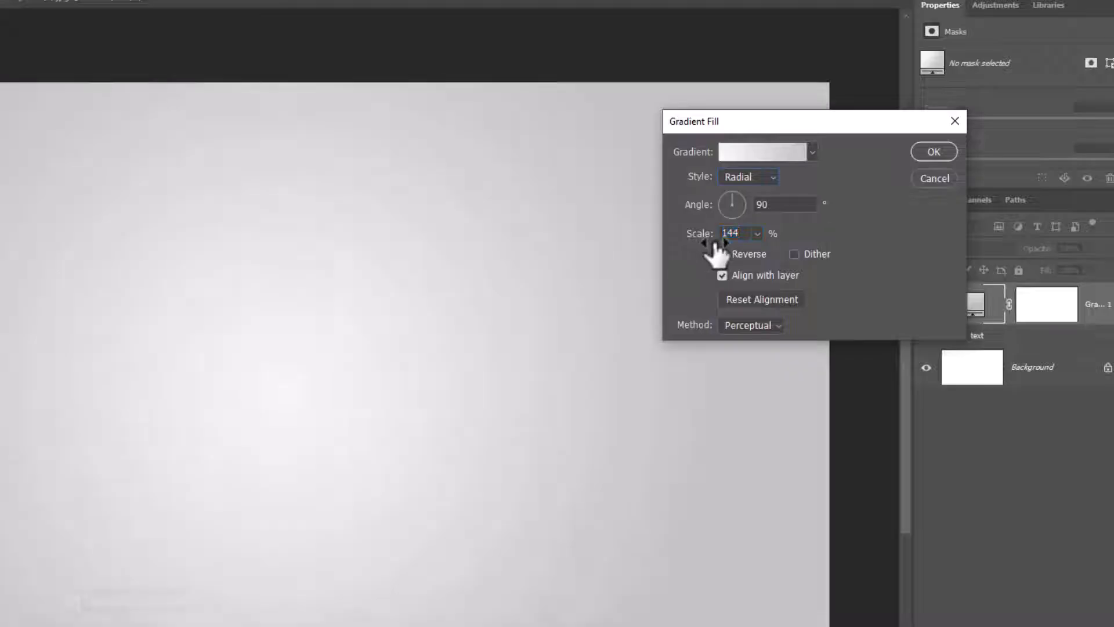
drag(702, 233, 708, 234)
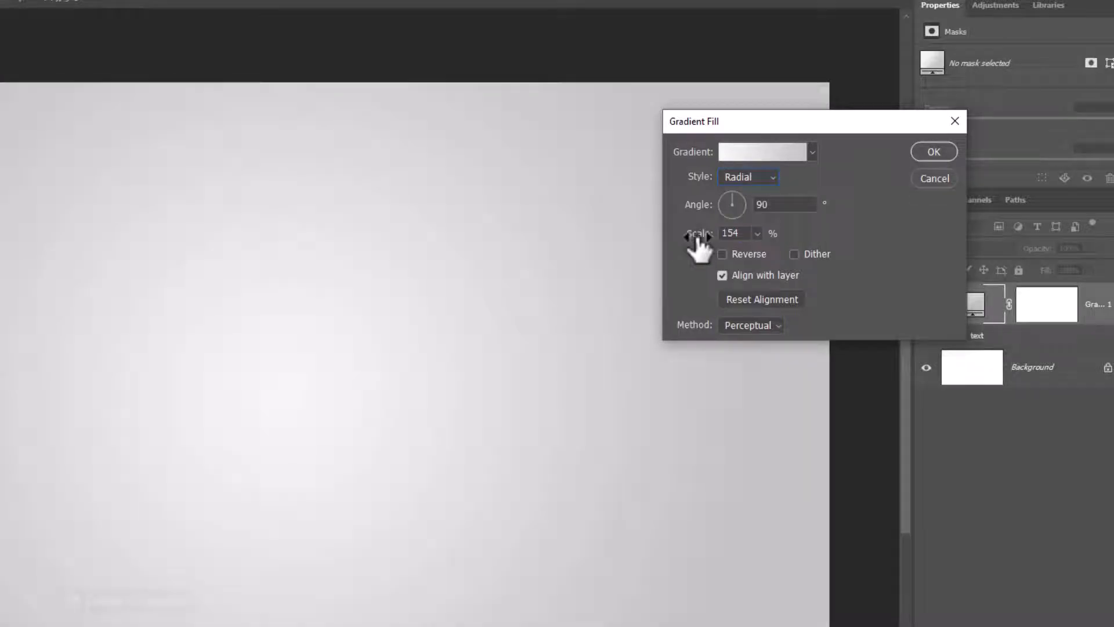
click(794, 253)
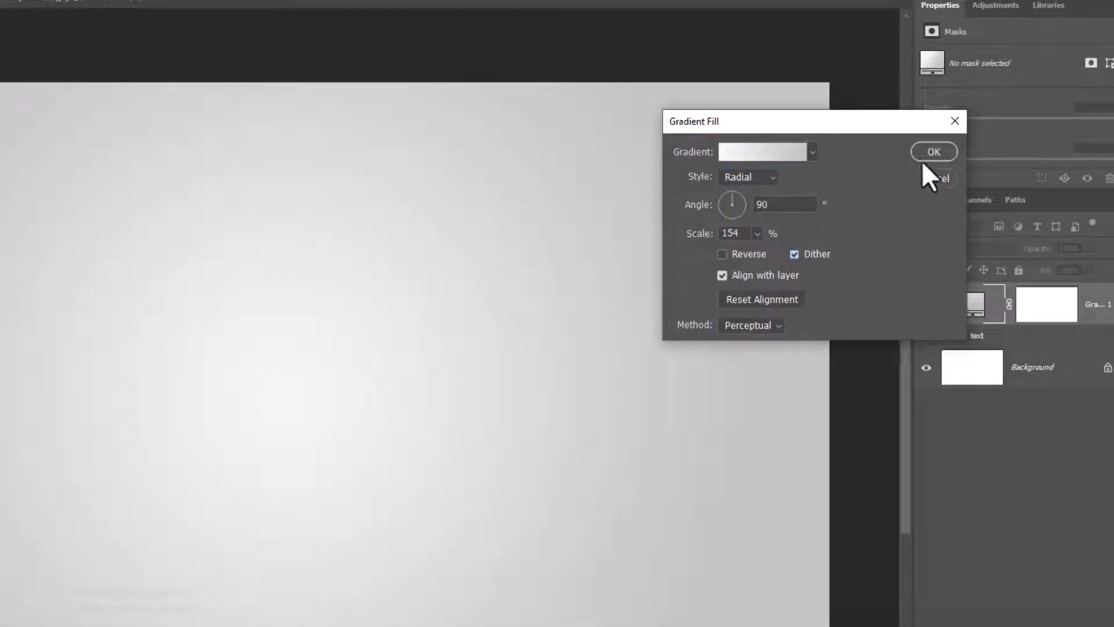
click(933, 152)
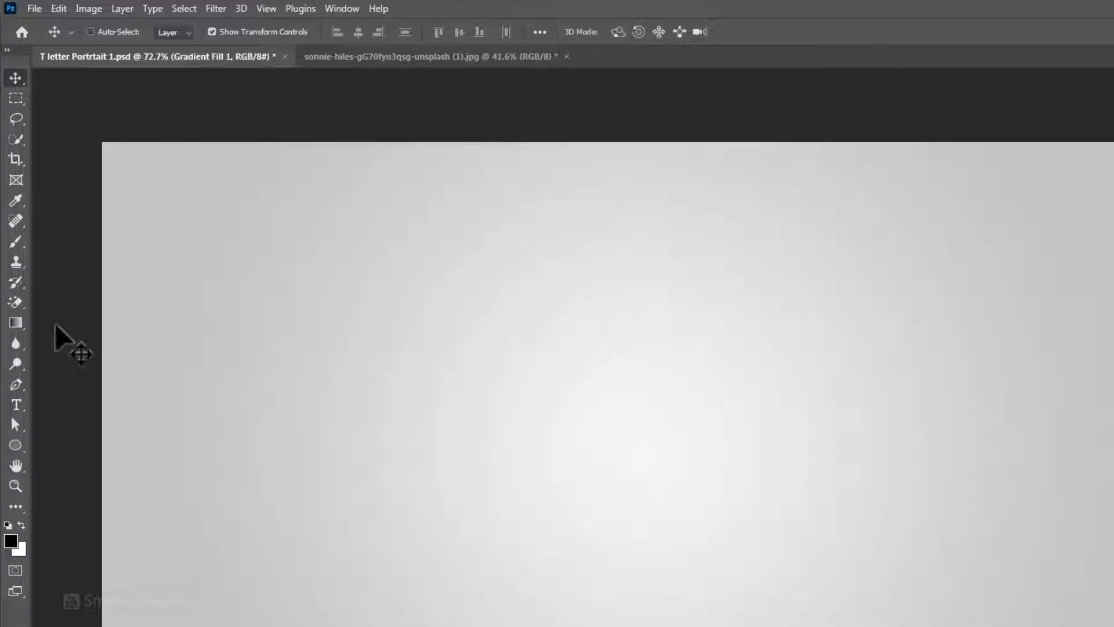
- Create a Bell MT Bold 130 pt type layer in light grey #cfcfcf
click(16, 405)
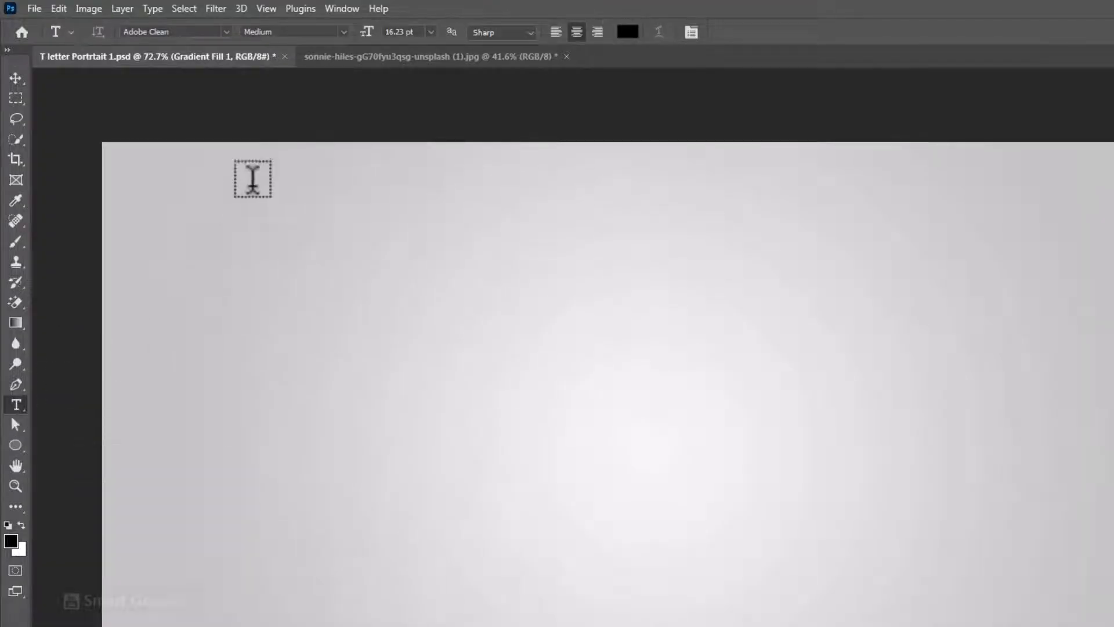
click(174, 32)
text(Bell MT)
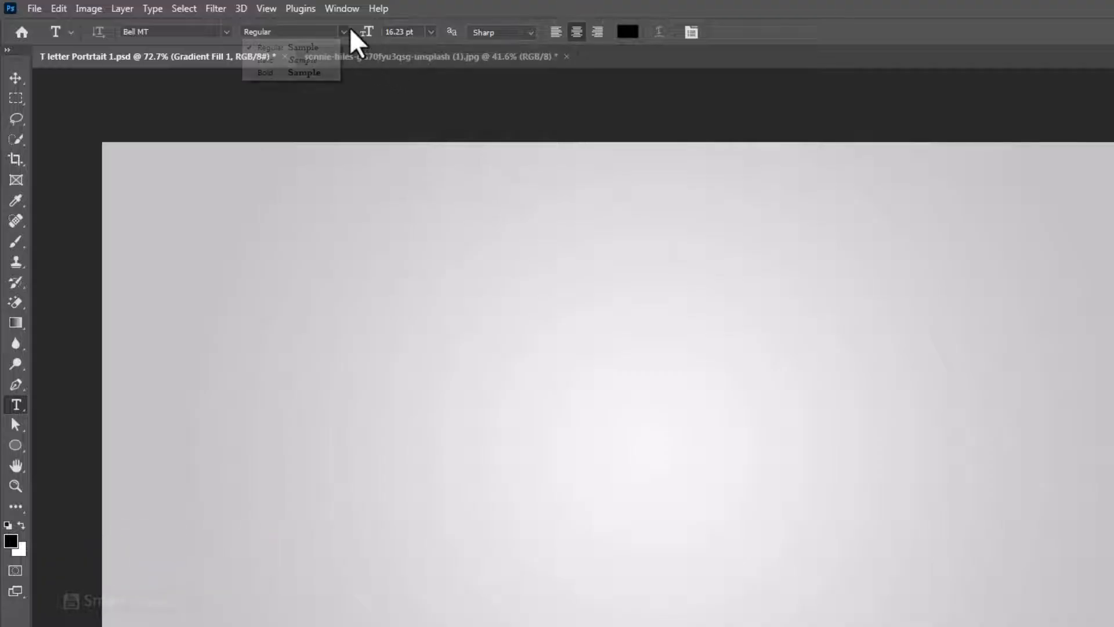
click(265, 72)
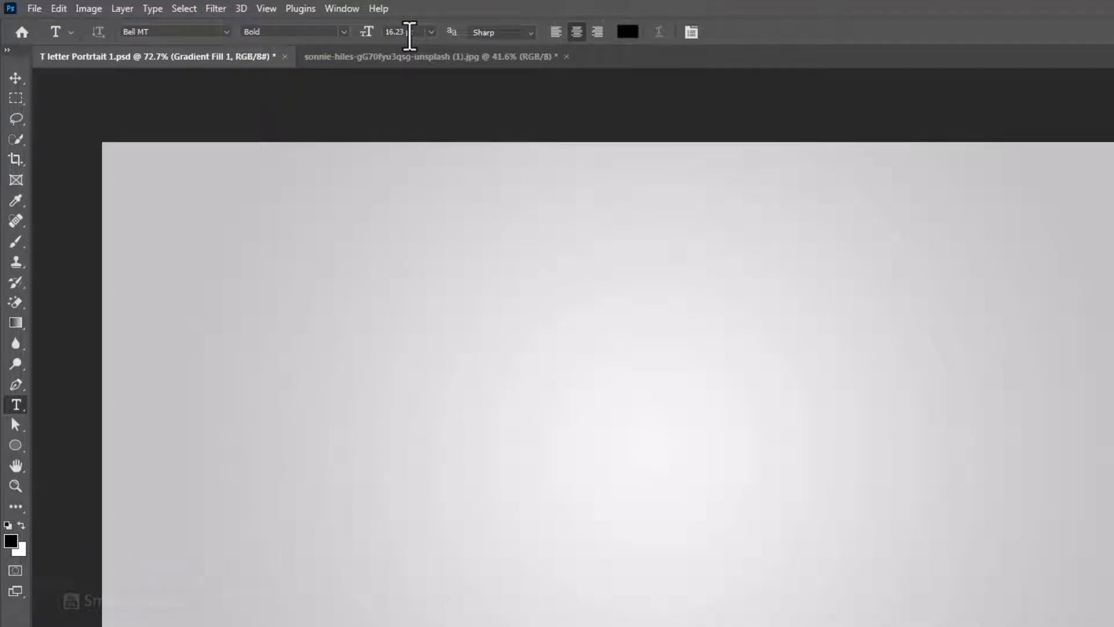
click(405, 31)
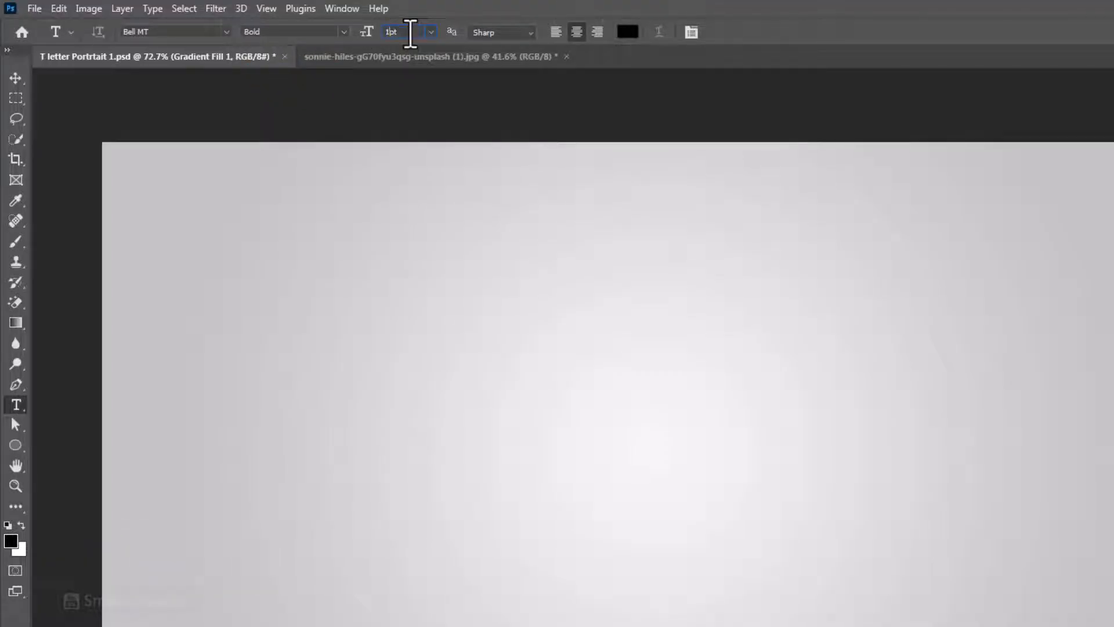
text(130pt)
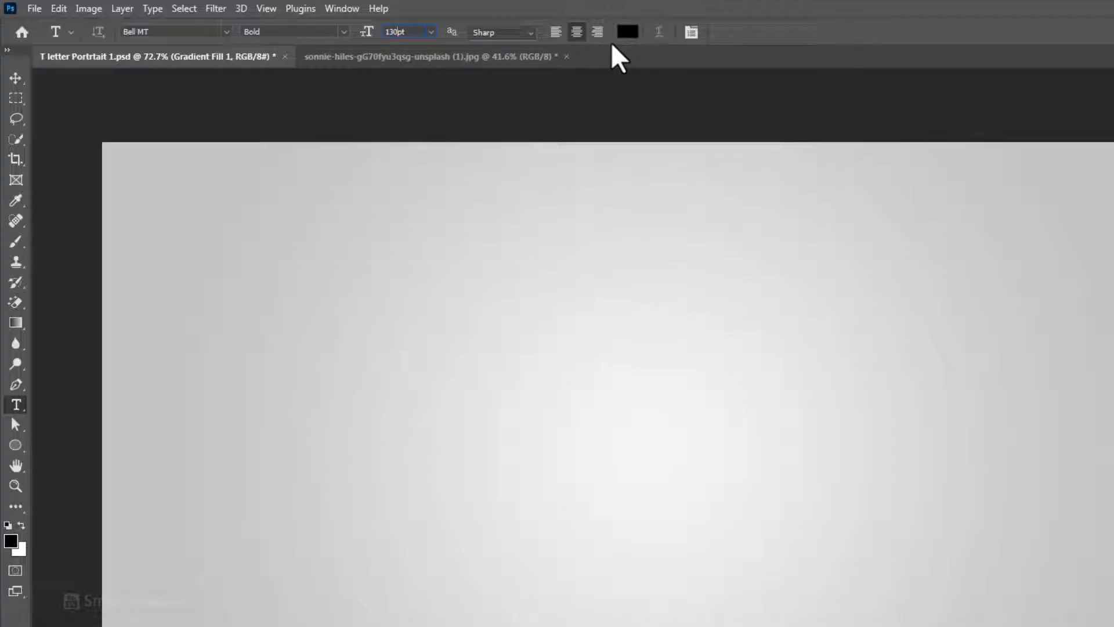
click(626, 32)
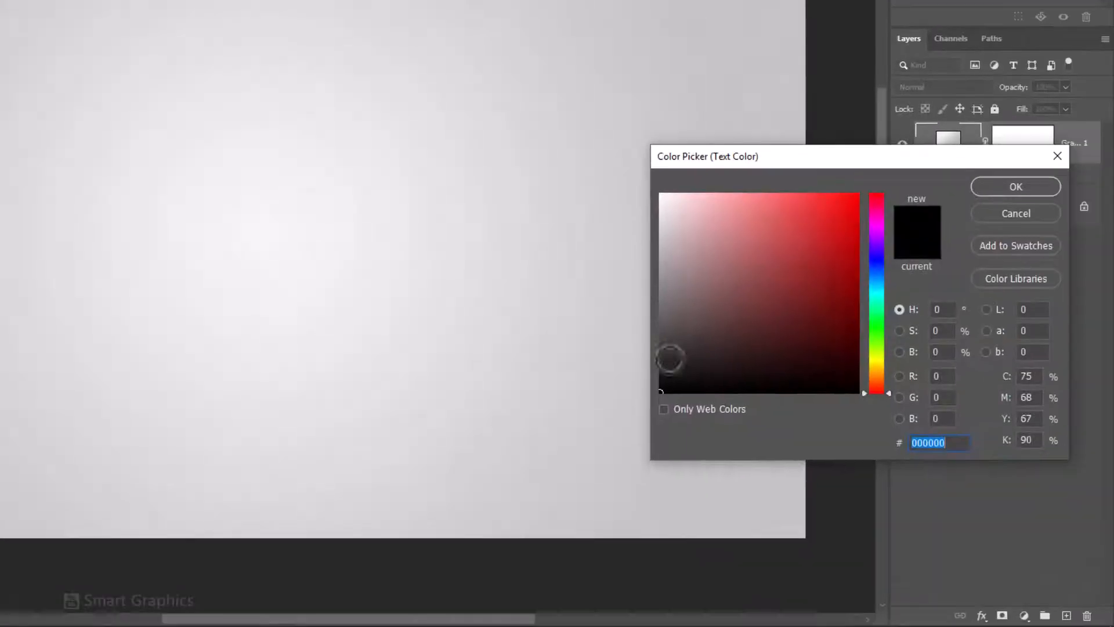
click(722, 278)
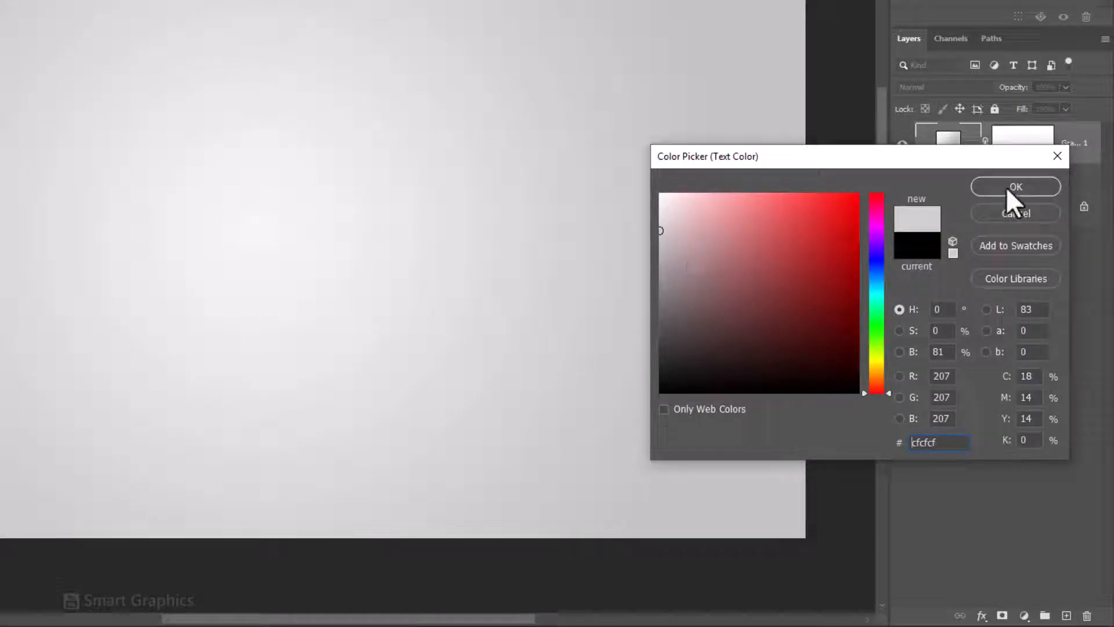
click(1015, 187)
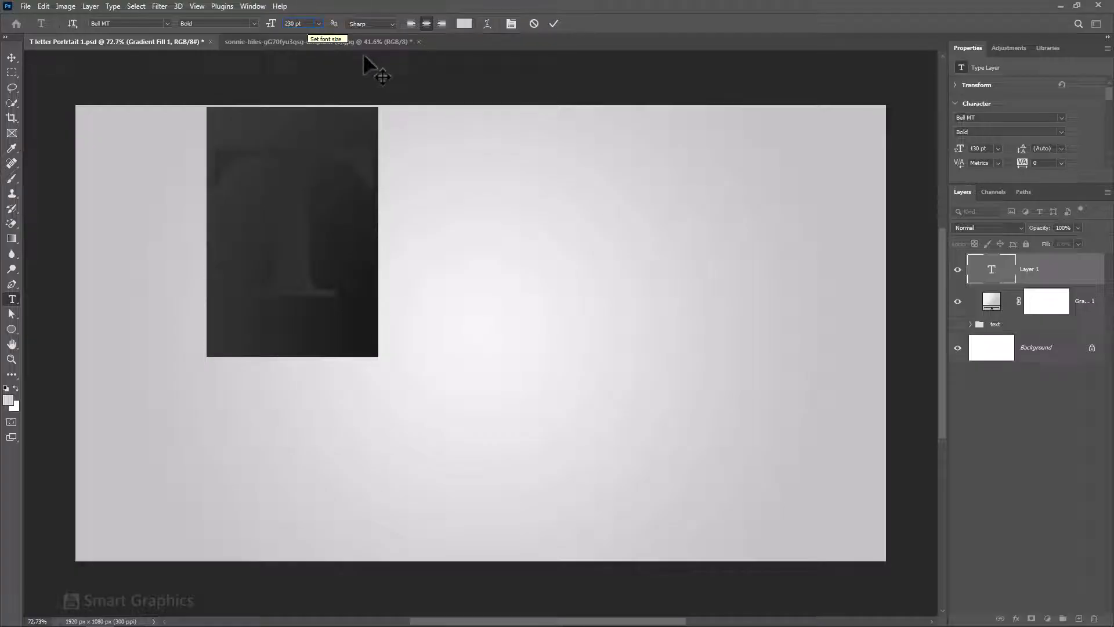
click(553, 23)
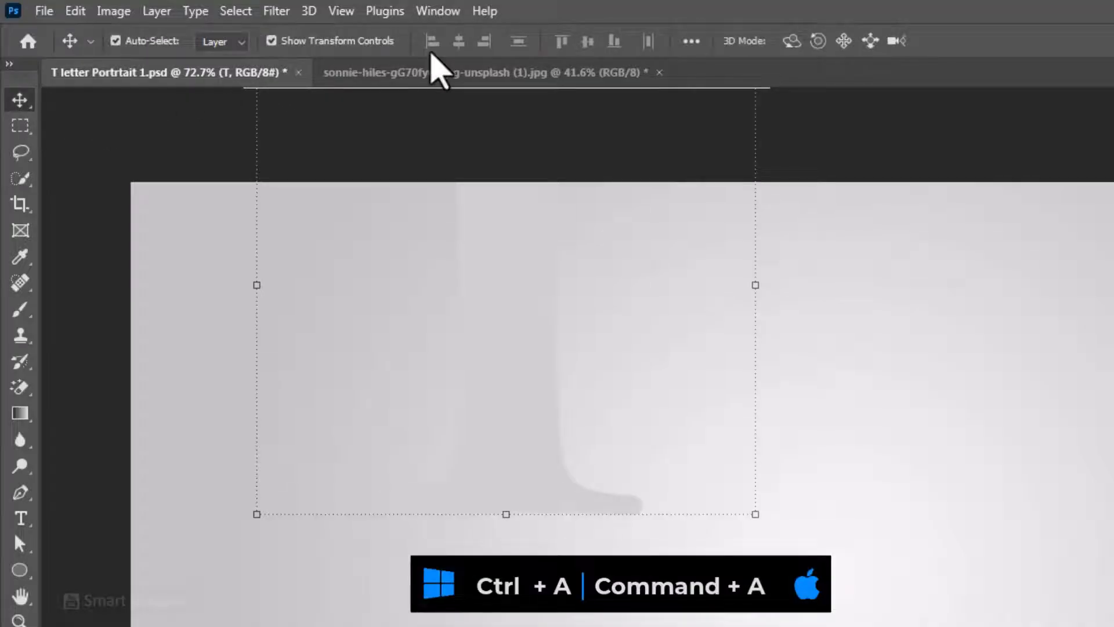
- Align the letter T to the horizontal and vertical centres of the canvas
click(459, 41)
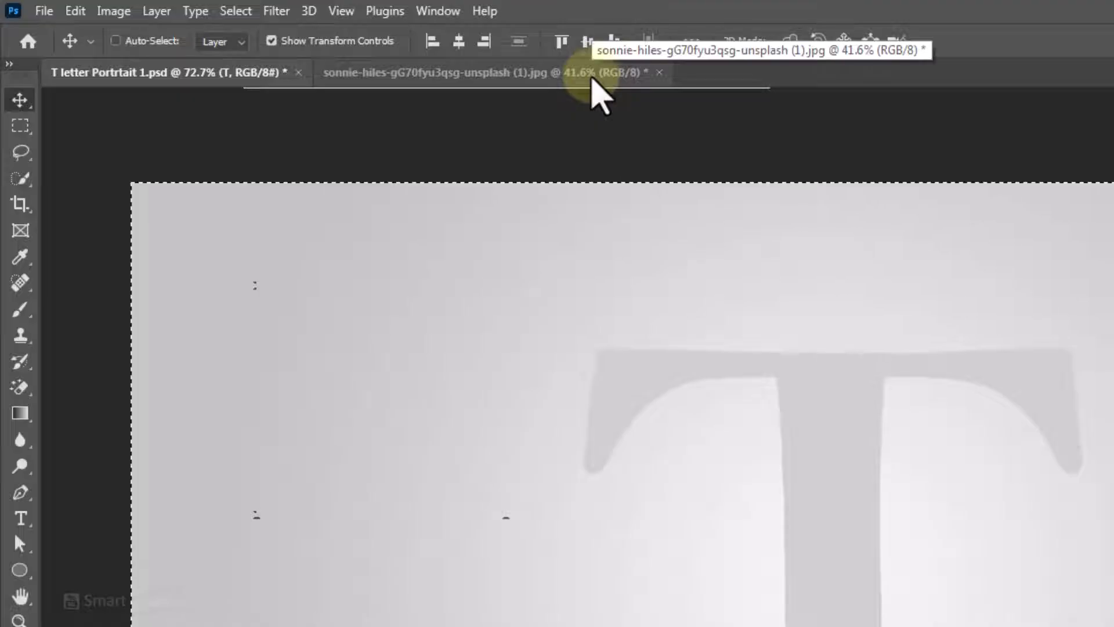
click(116, 40)
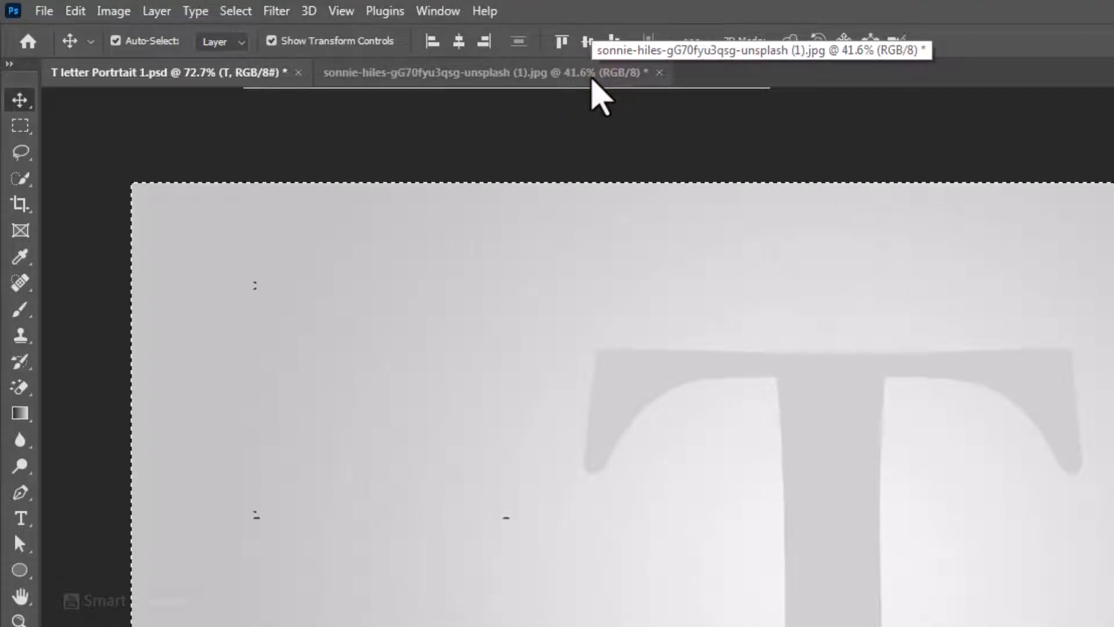
click(116, 40)
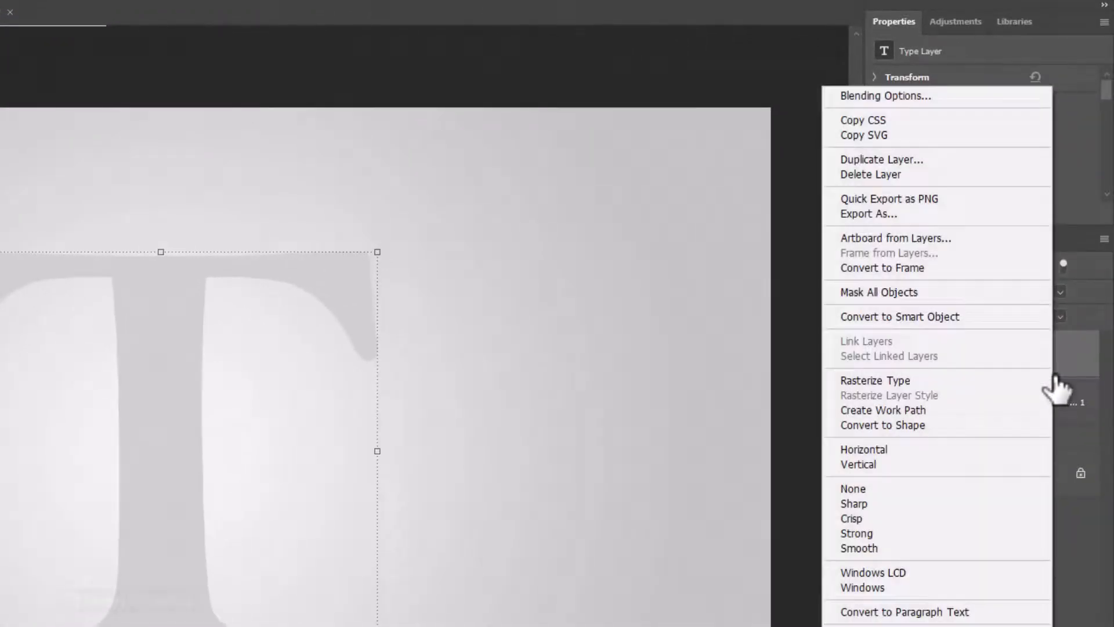
mouse_move(931, 117)
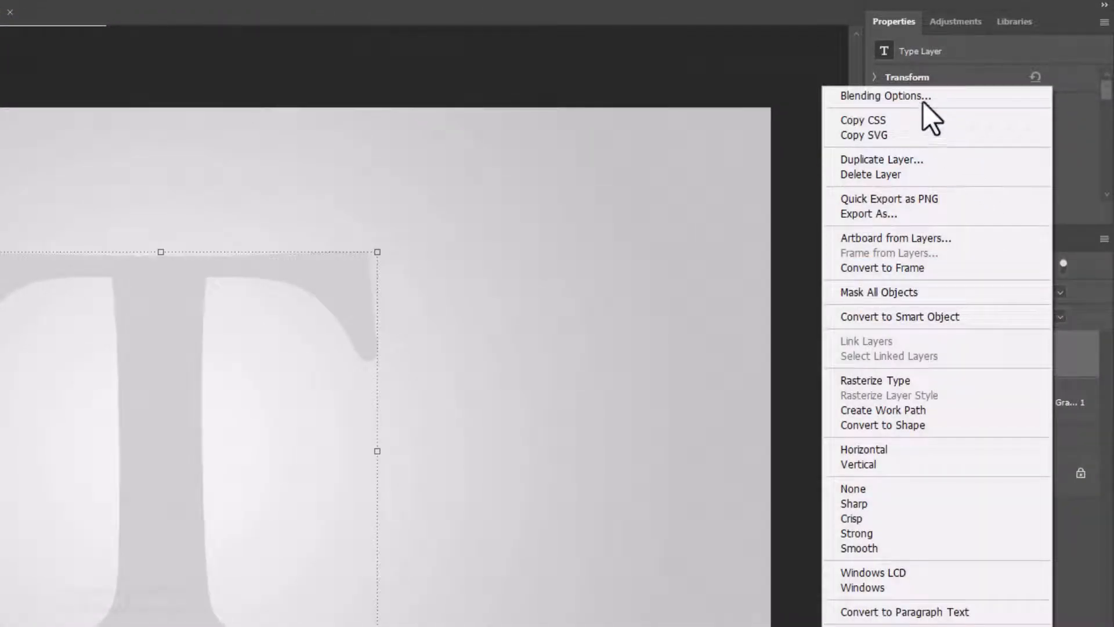
- Give the letter T a 3 px solid white outside stroke
click(884, 95)
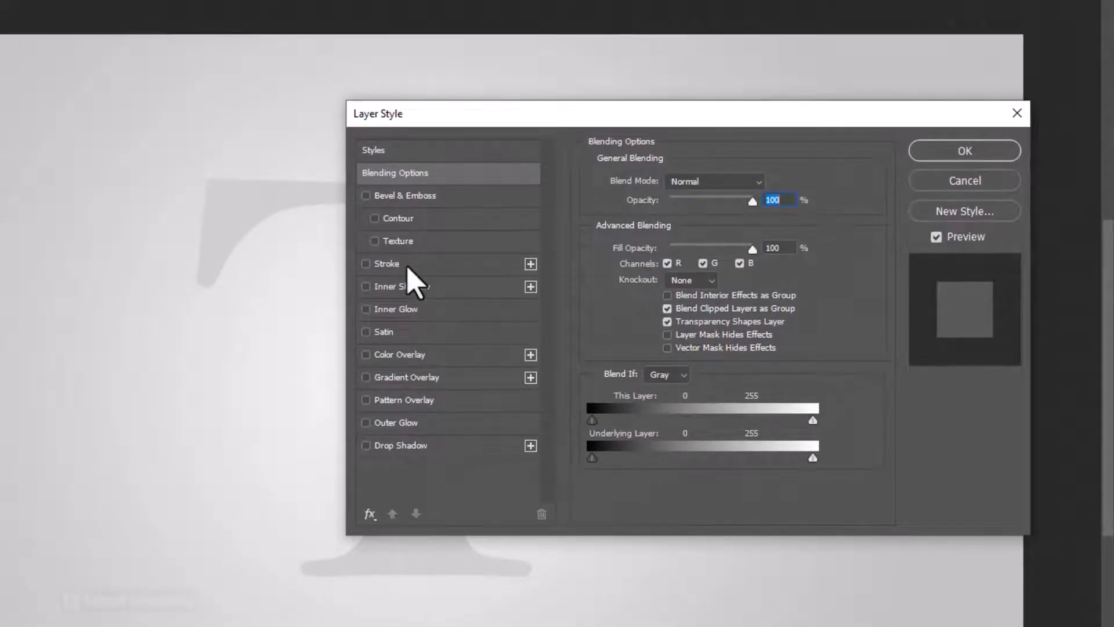
click(366, 263)
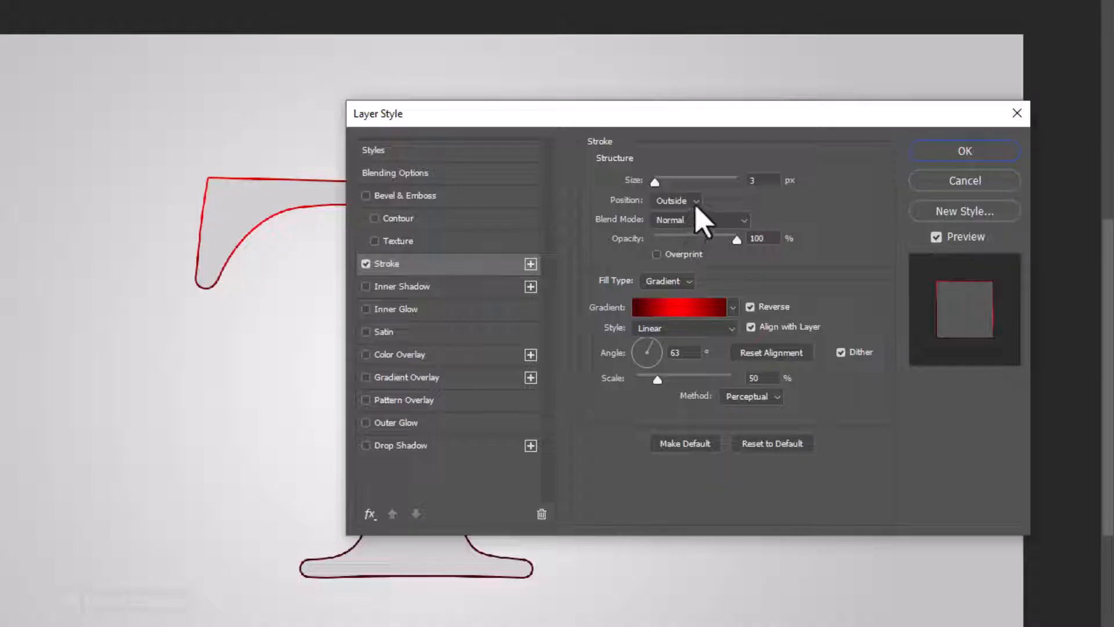
click(666, 280)
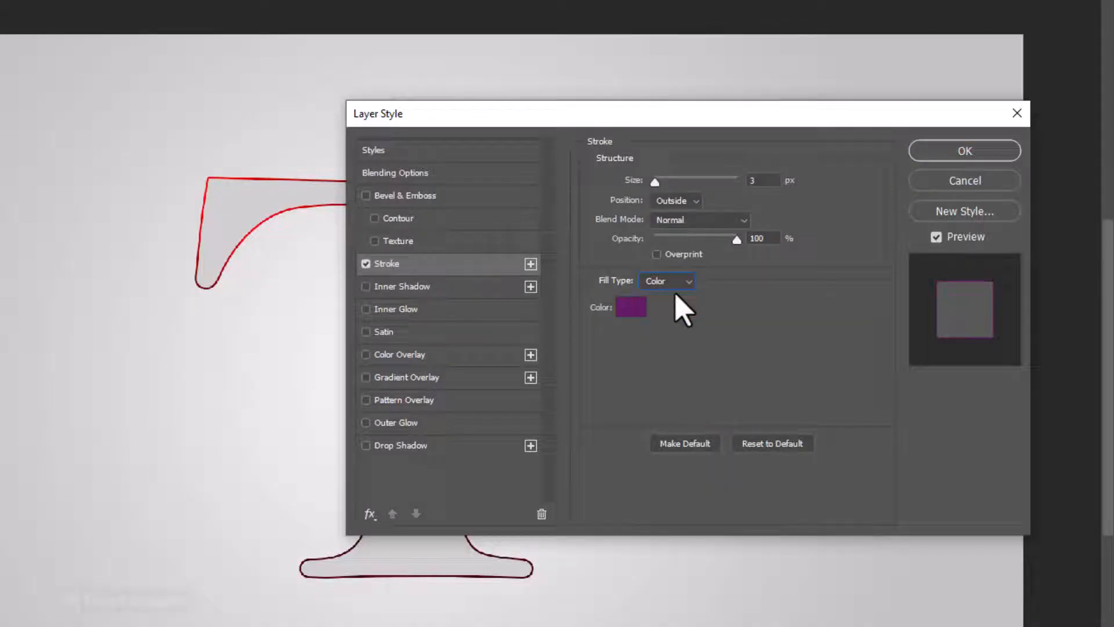
click(631, 307)
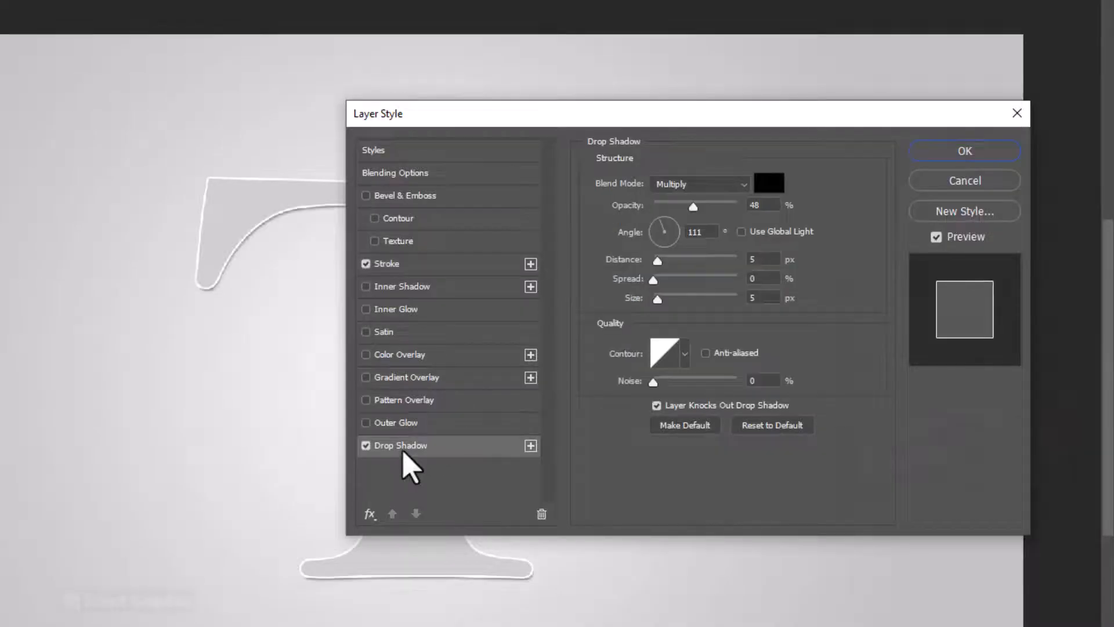
- Add a faint drop shadow at 27% opacity, size 13, noise 3, and apply
drag(377, 113, 498, 89)
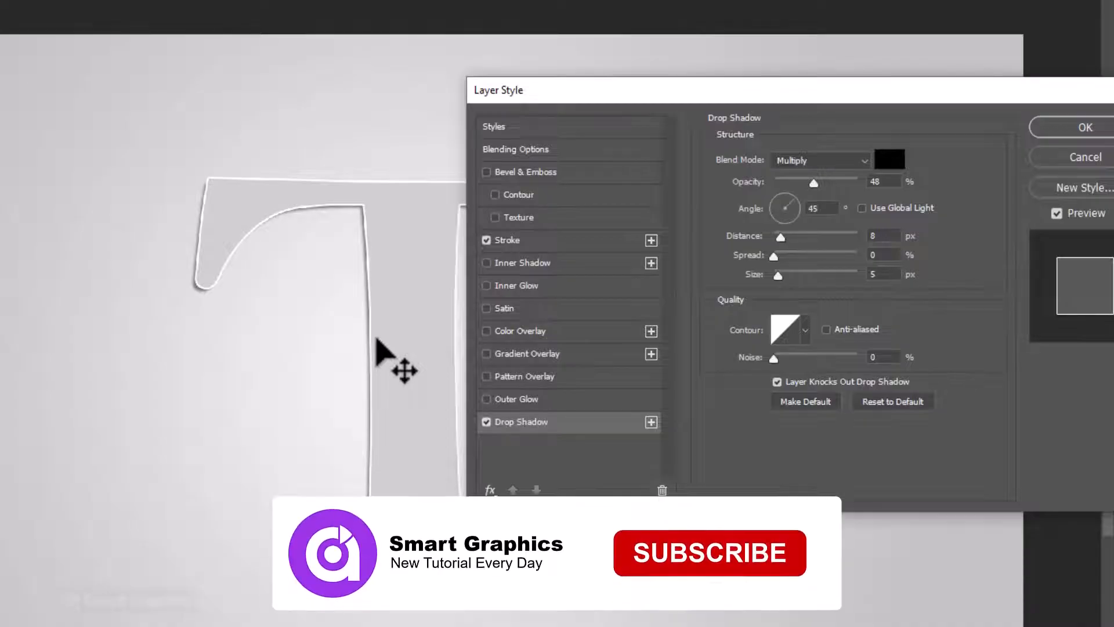
click(709, 553)
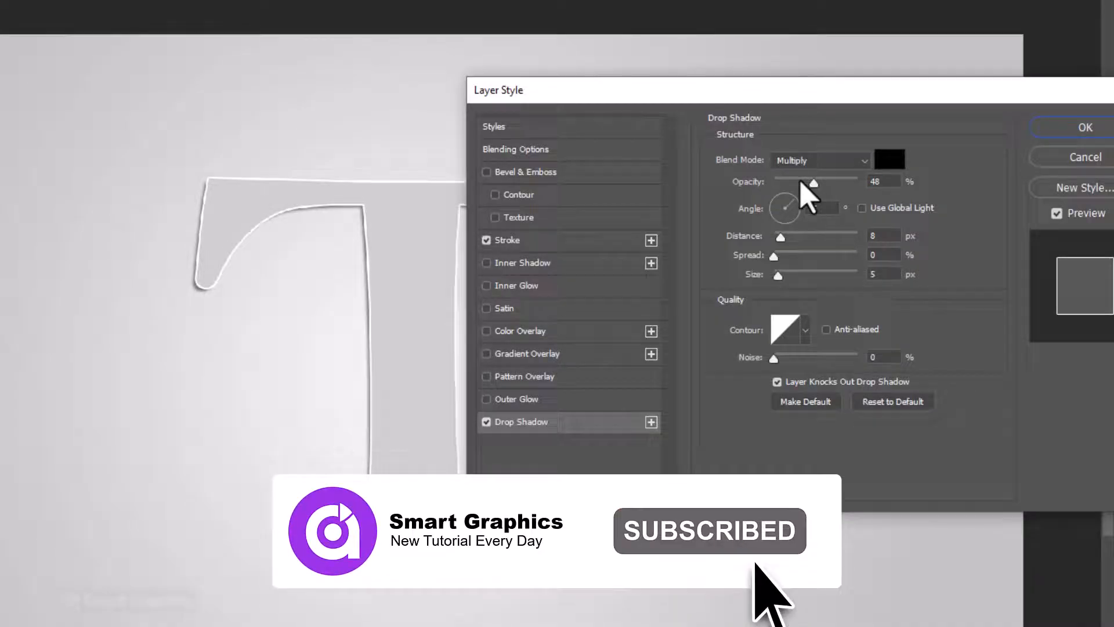
drag(832, 182, 795, 182)
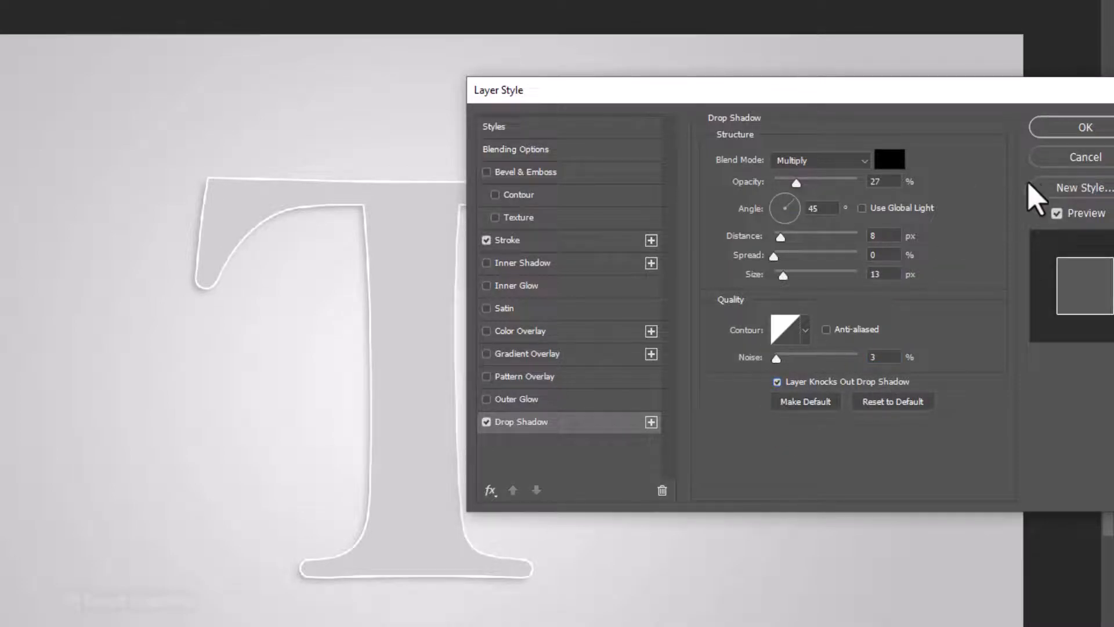
click(1083, 127)
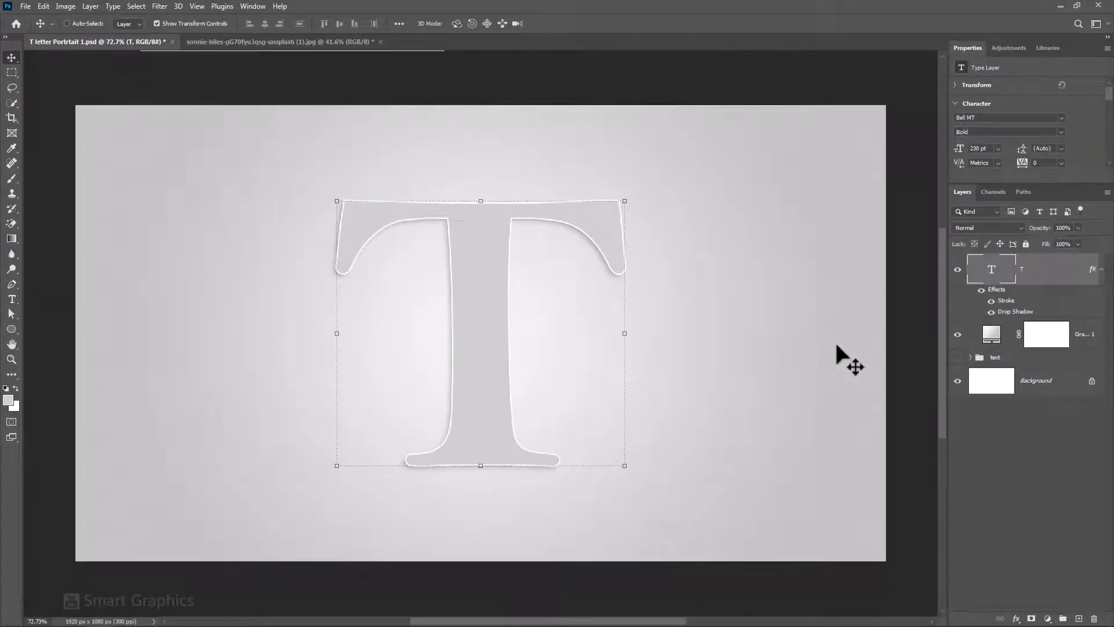
- Paste the portrait photo, then resize and centre it over the letter T
click(281, 41)
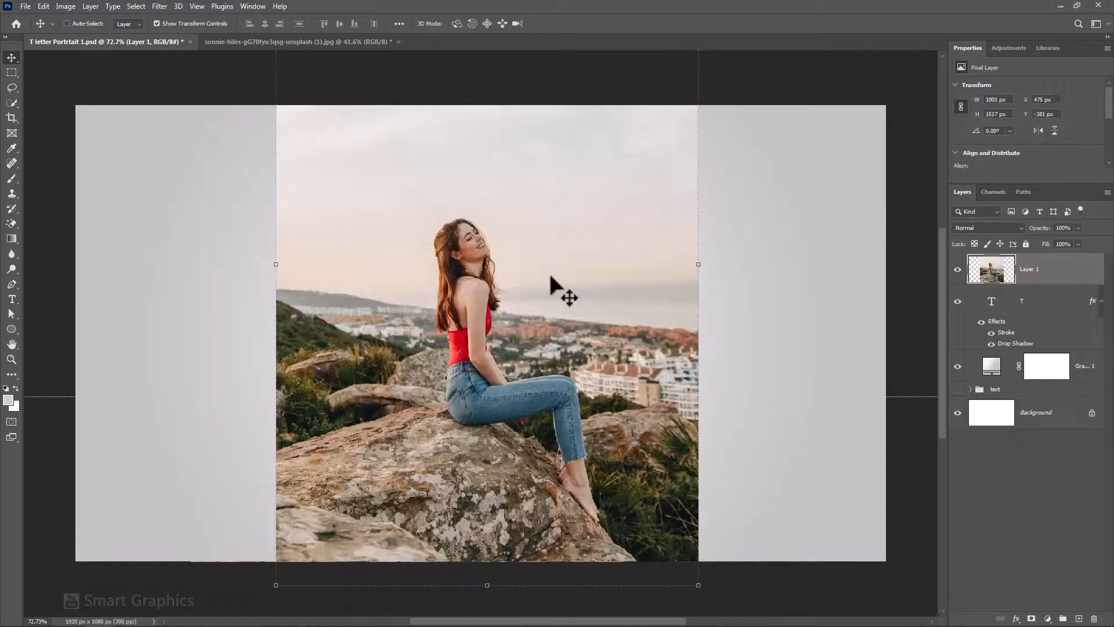
key(ctrl+t)
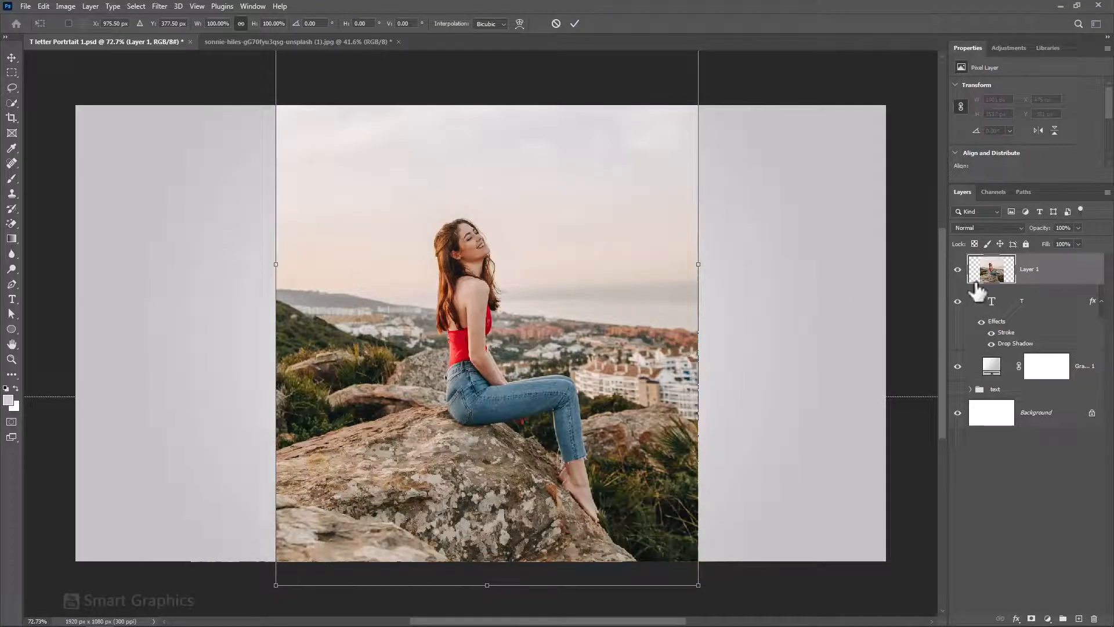
mouse_move(1023, 241)
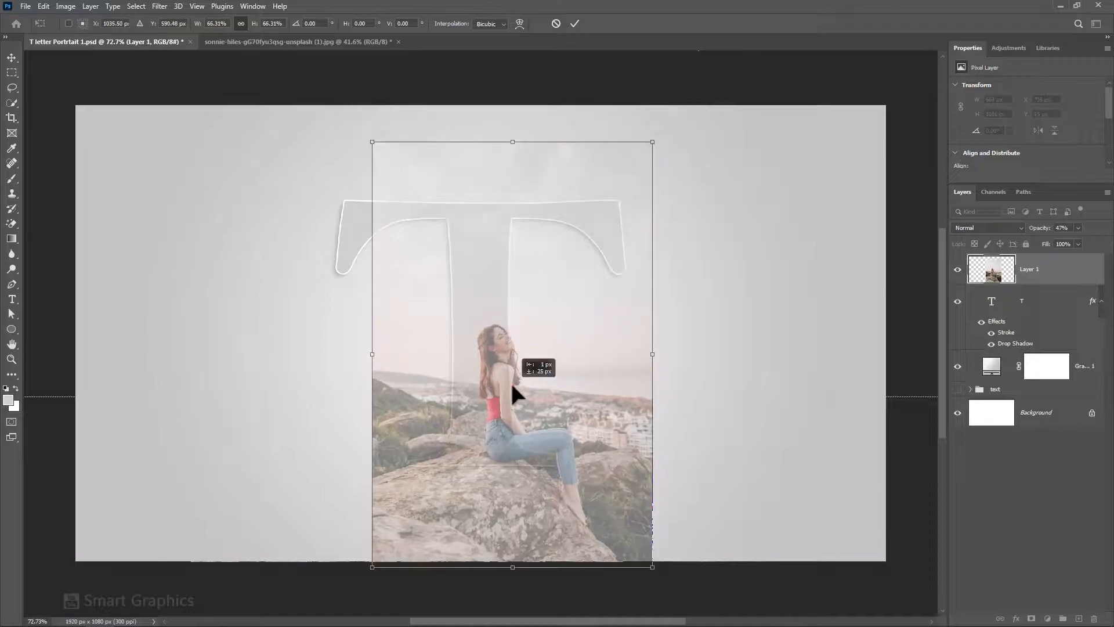
click(574, 23)
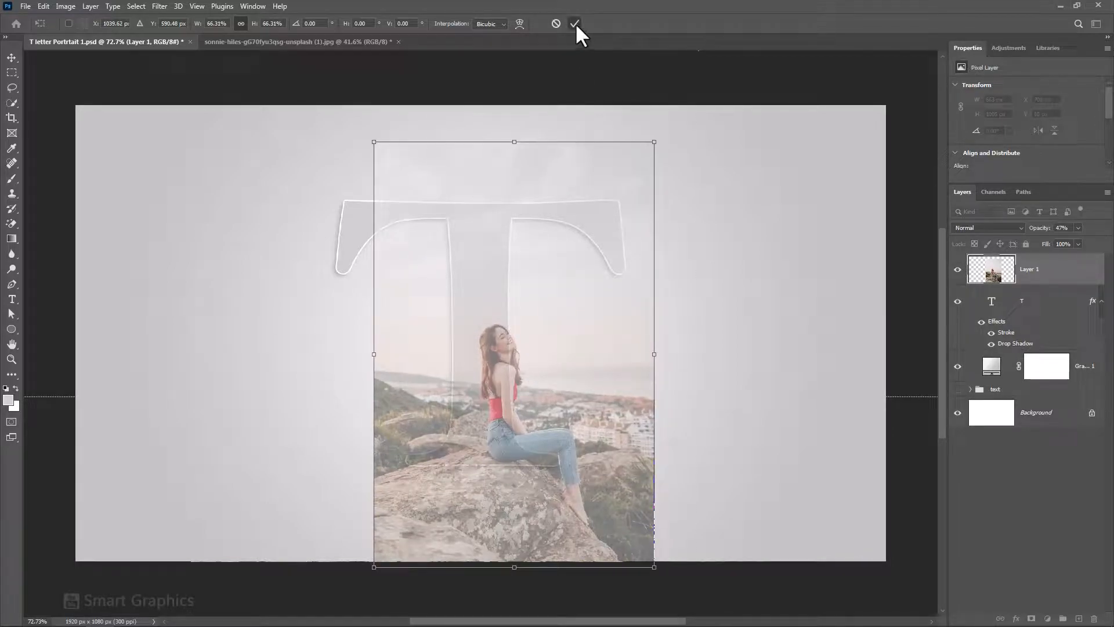
click(574, 23)
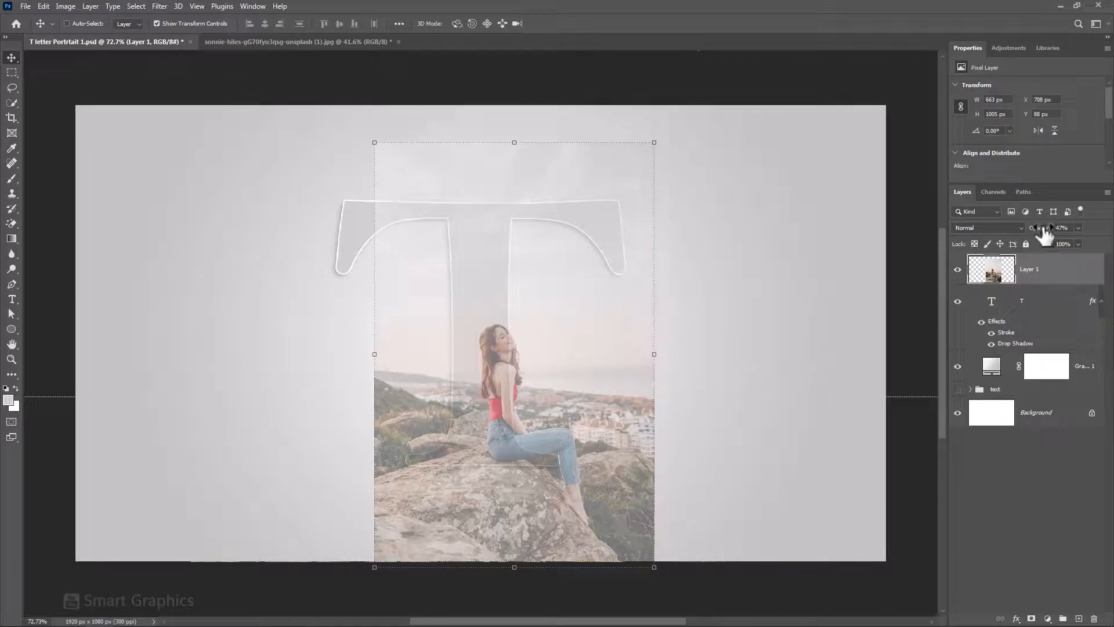
click(1063, 227)
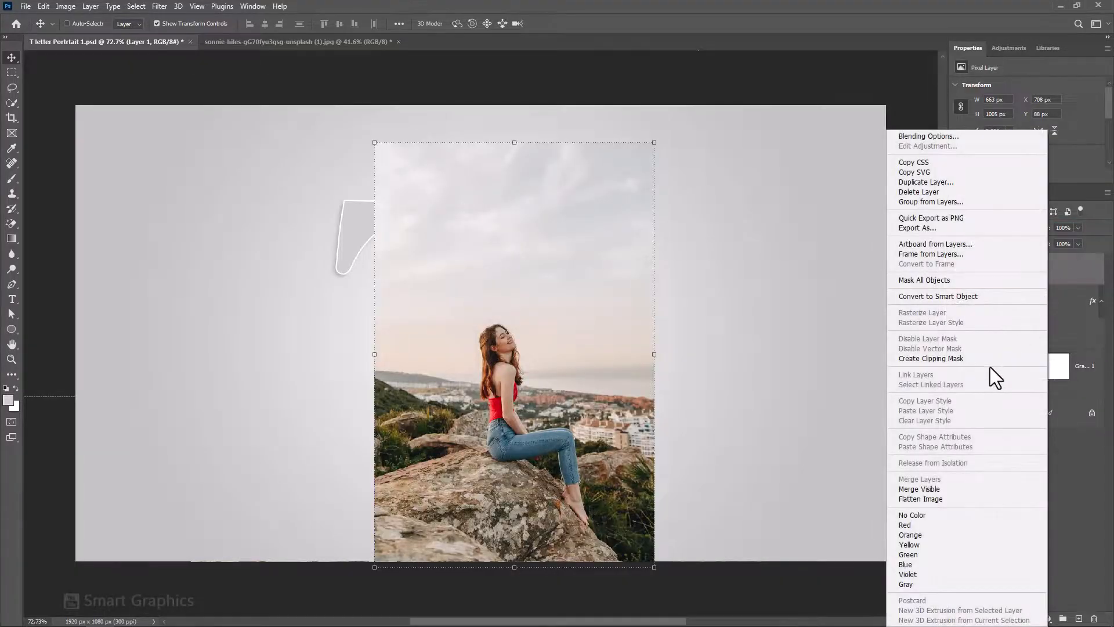
- Clip the photo inside the T and duplicate the photo layer with Ctrl+J
click(930, 358)
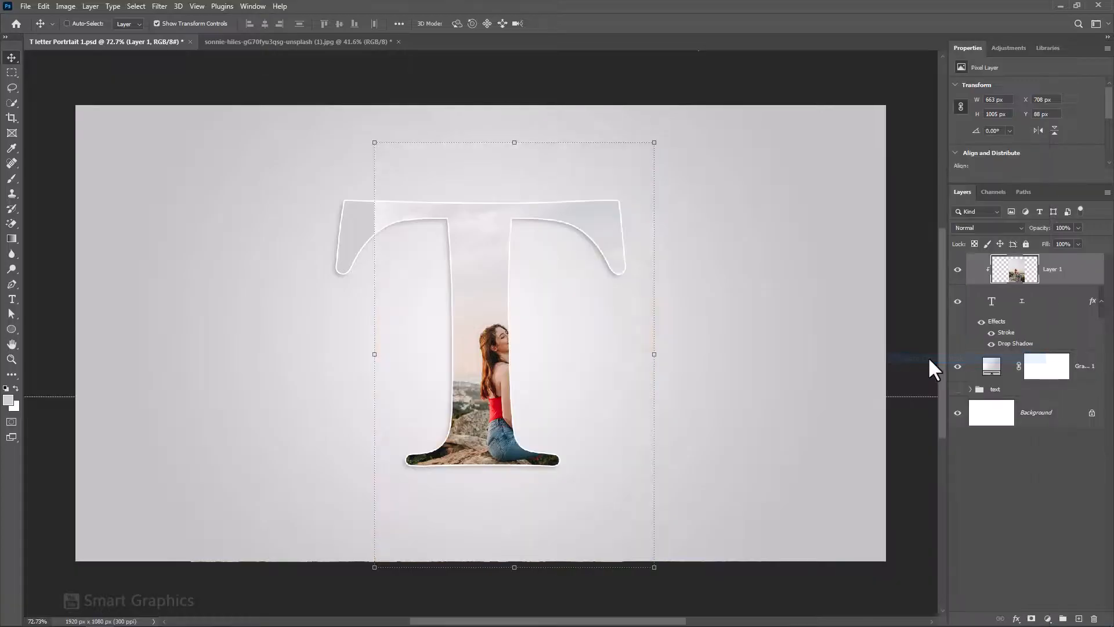
key(ctrl+j)
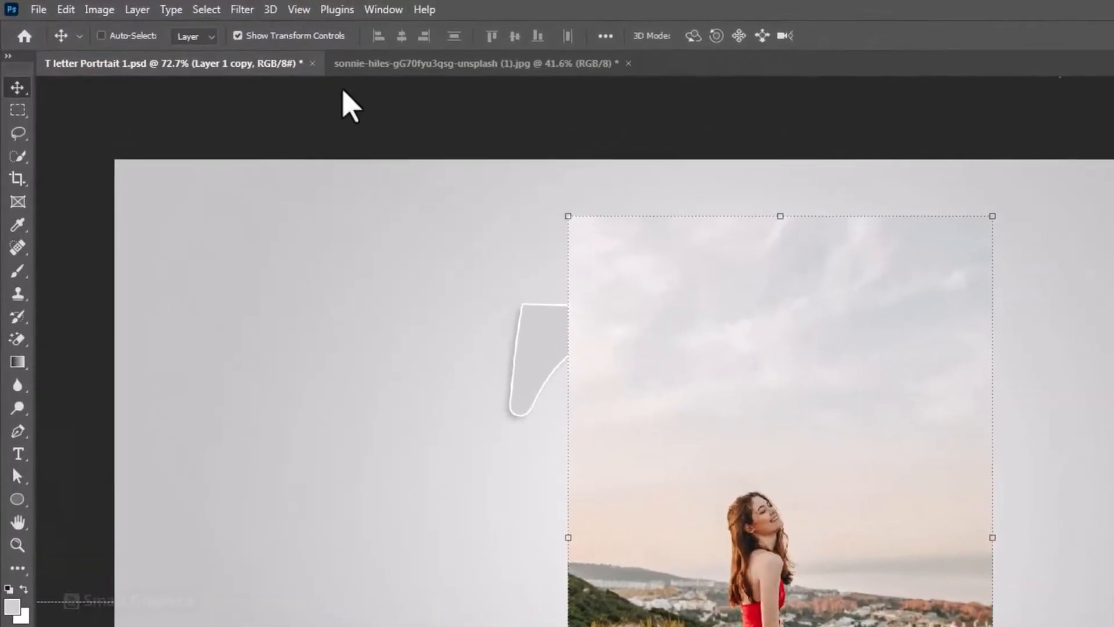
- Use Select > Subject to select the woman on the photo copy
click(206, 9)
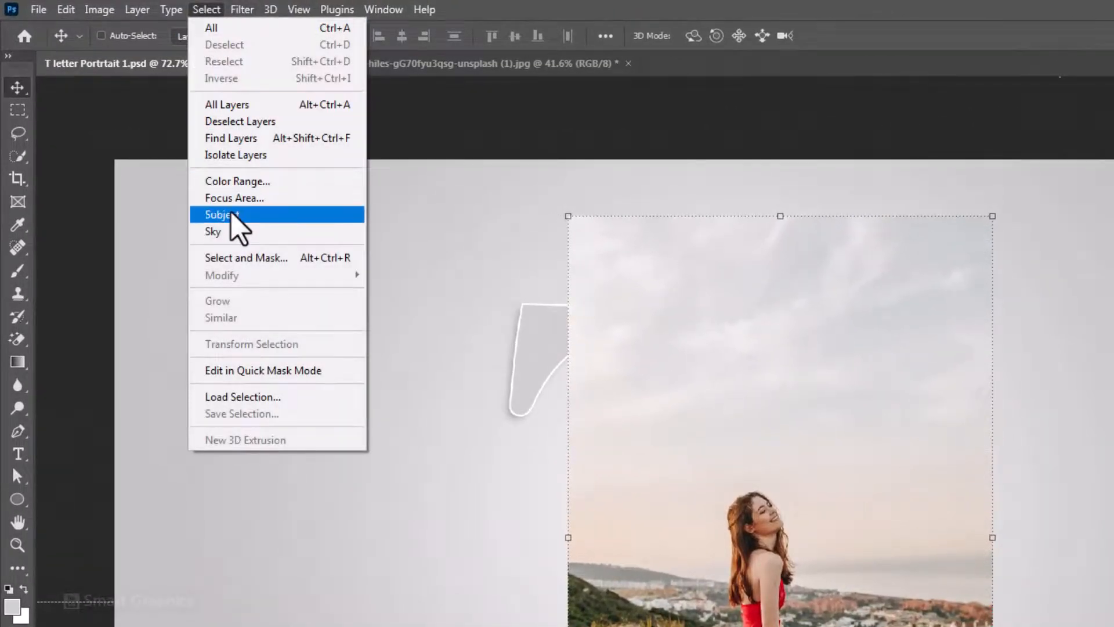
click(222, 214)
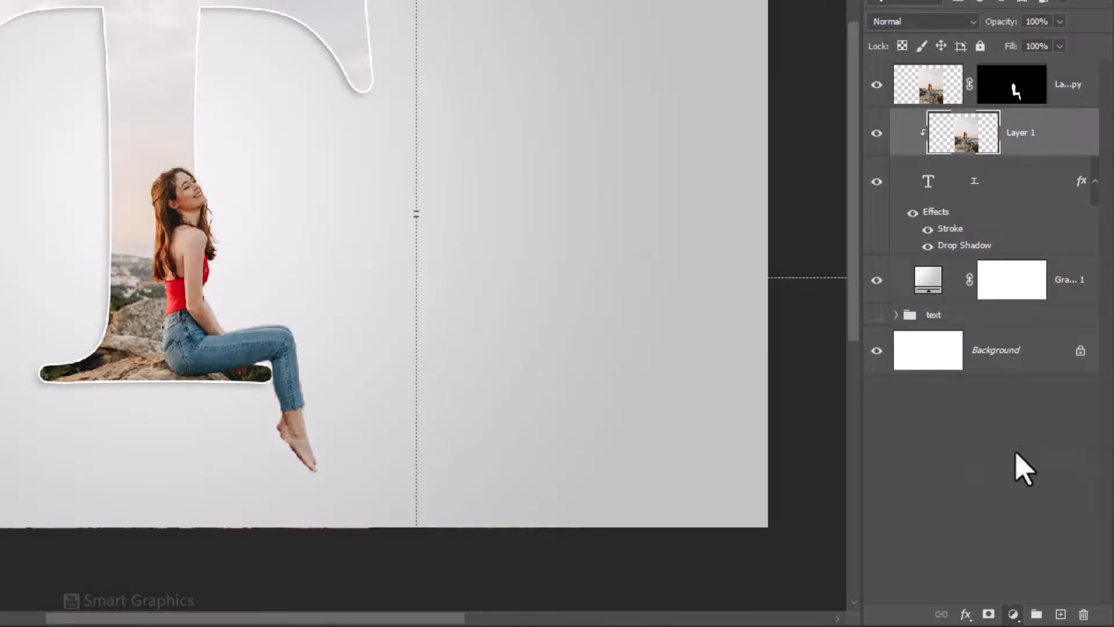
- Add a Black & White adjustment to the photo, then select the T layer
click(1012, 614)
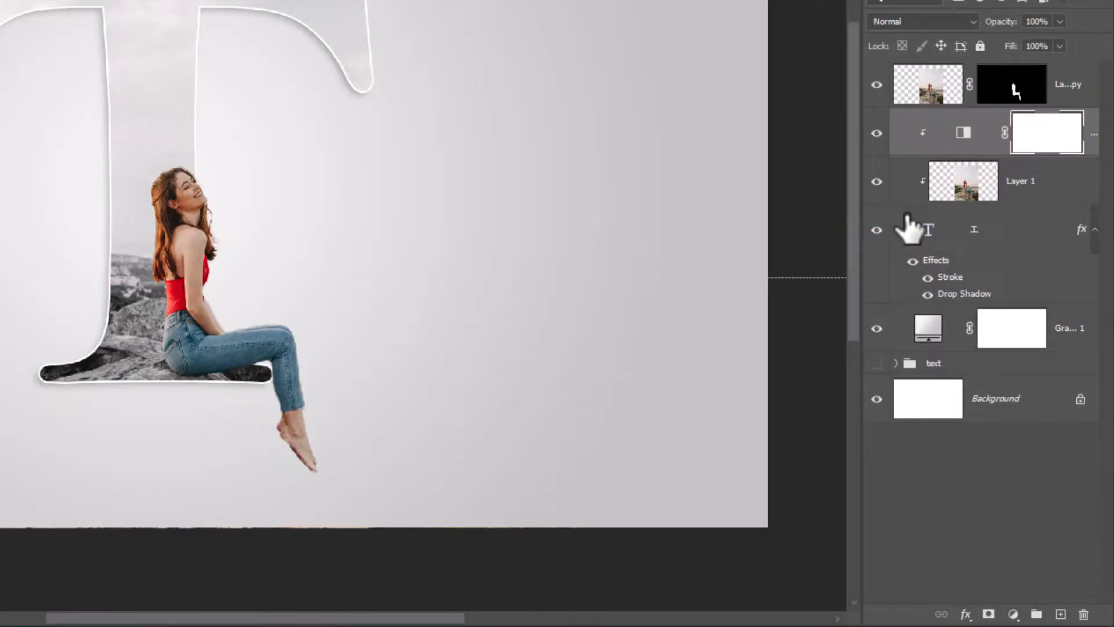
click(928, 229)
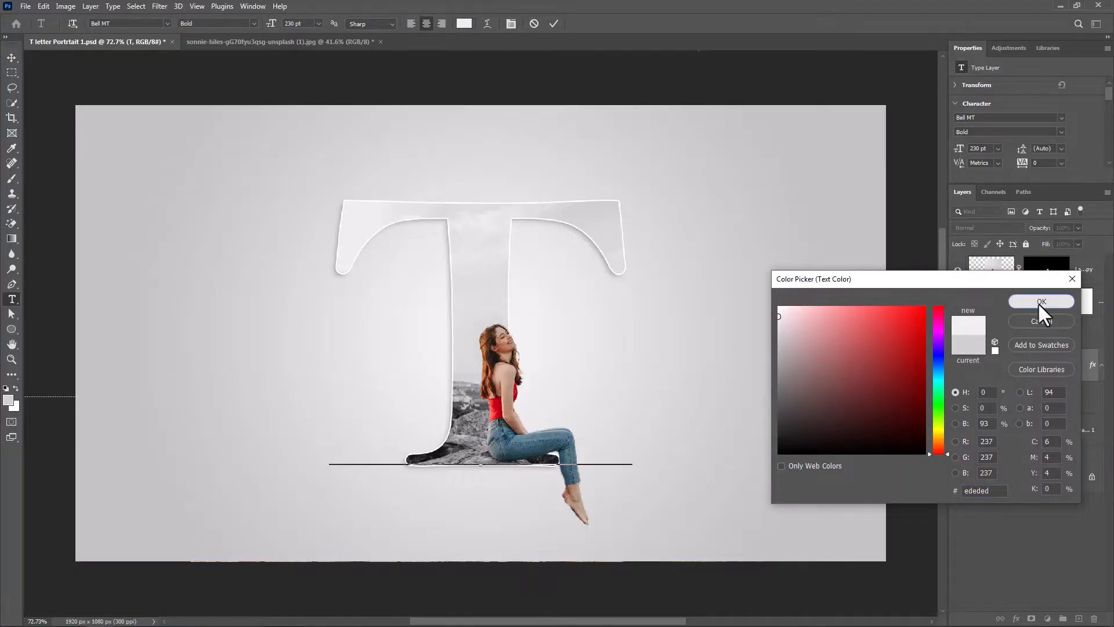
- Confirm #ededed as the letter T's new text colour
click(1041, 301)
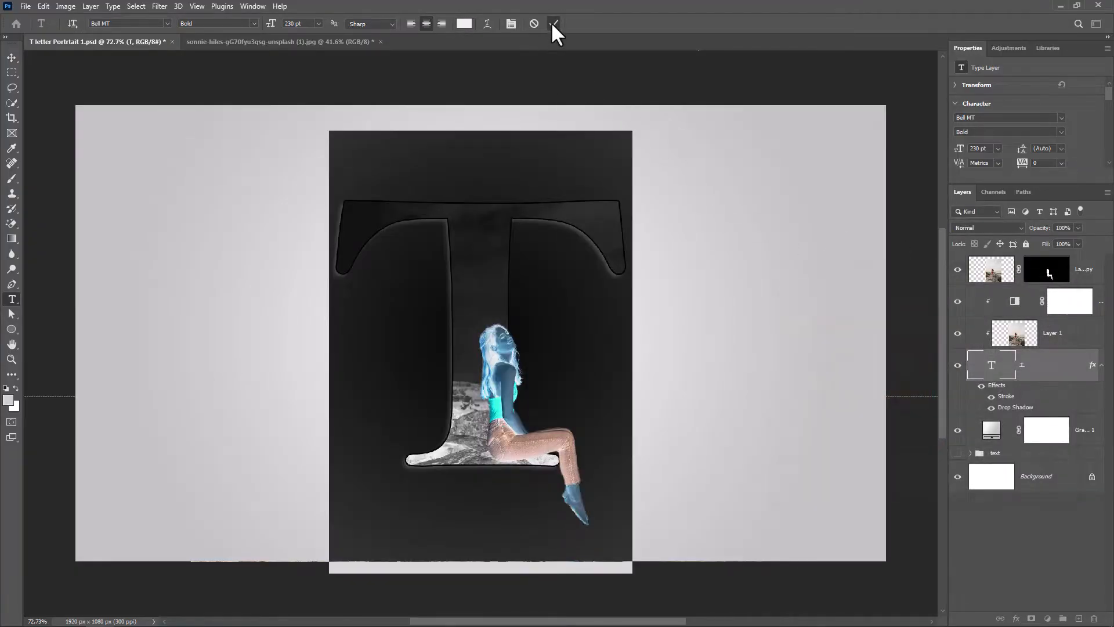